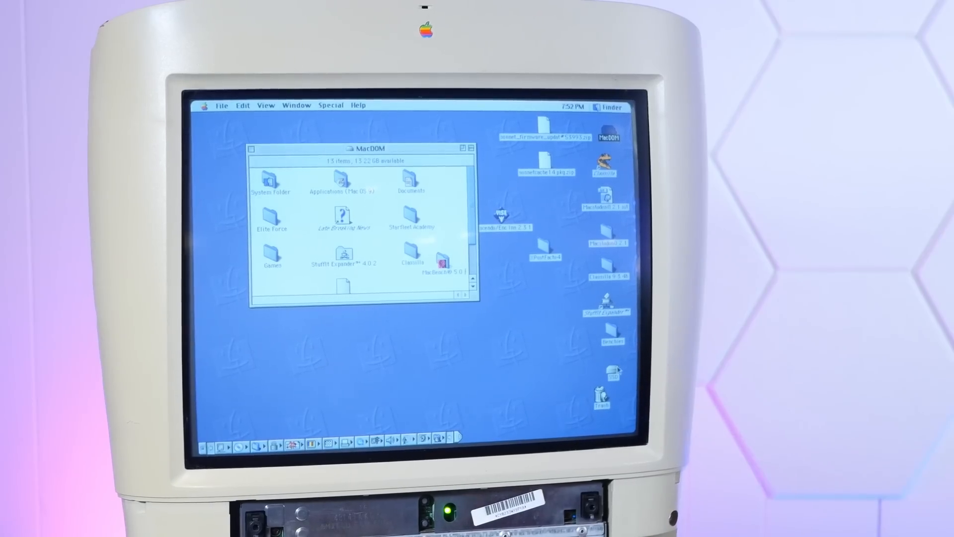
Open the SSD volume's window and position it below-right of the MacDOM window.
{"action": "double_click", "coordinate": [614, 374]}
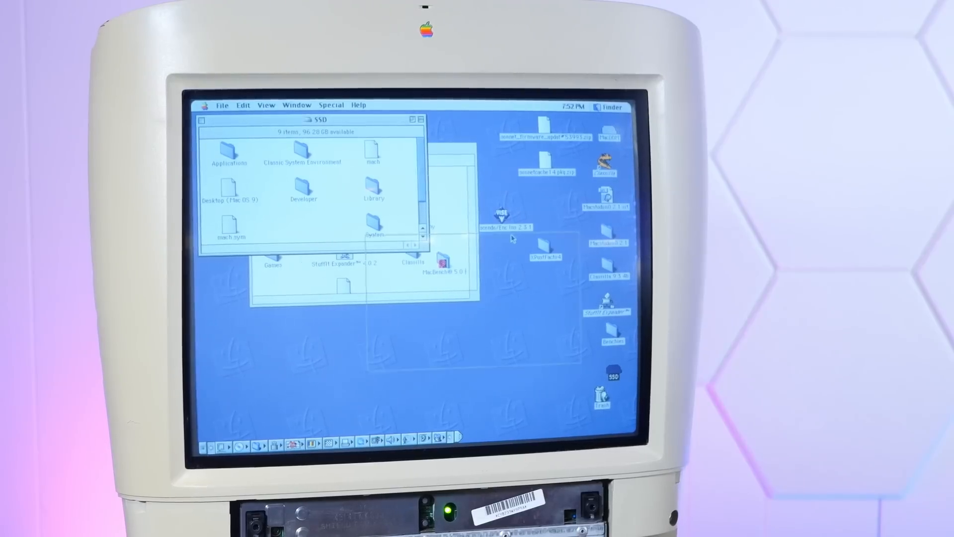
{"action": "left_click_drag", "start_coordinate": [316, 119], "coordinate": [497, 256]}
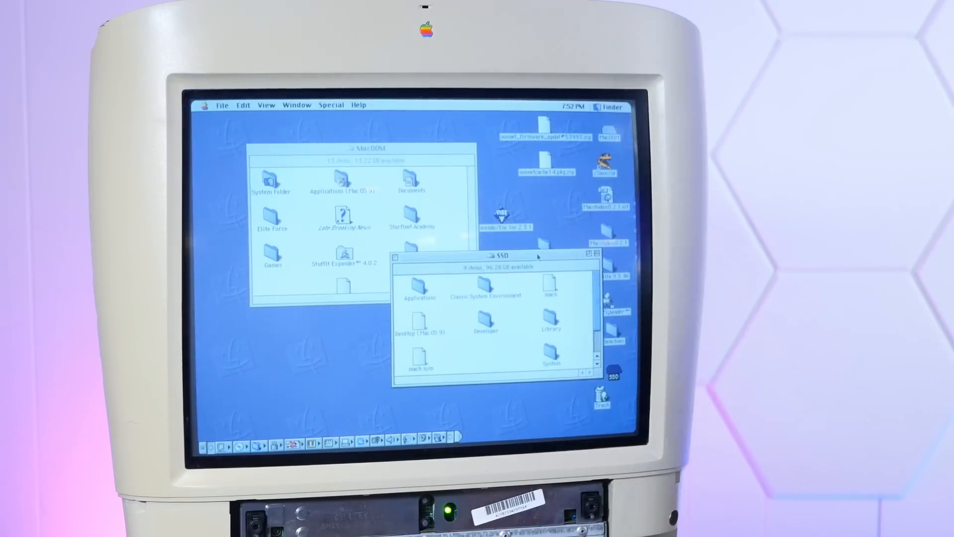
{"action": "mouse_move", "coordinate": [582, 317]}
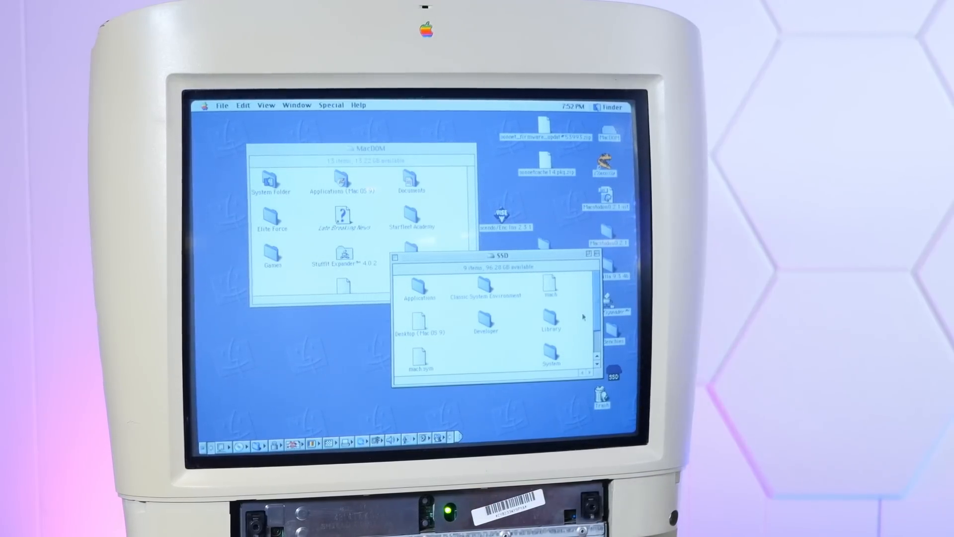
{"action": "scroll", "scroll_direction": "down", "scroll_amount": 3}
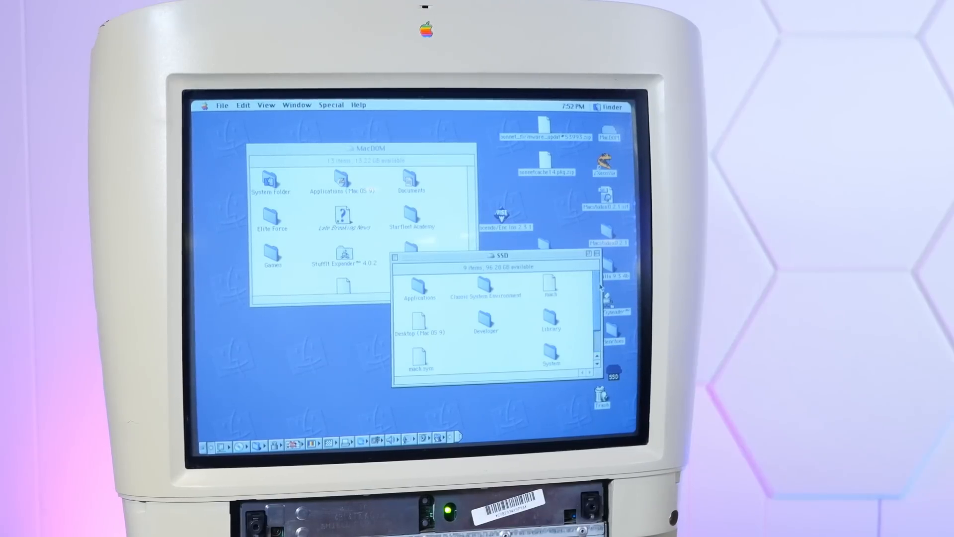
{"action": "left_click_drag", "start_coordinate": [499, 256], "coordinate": [496, 233]}
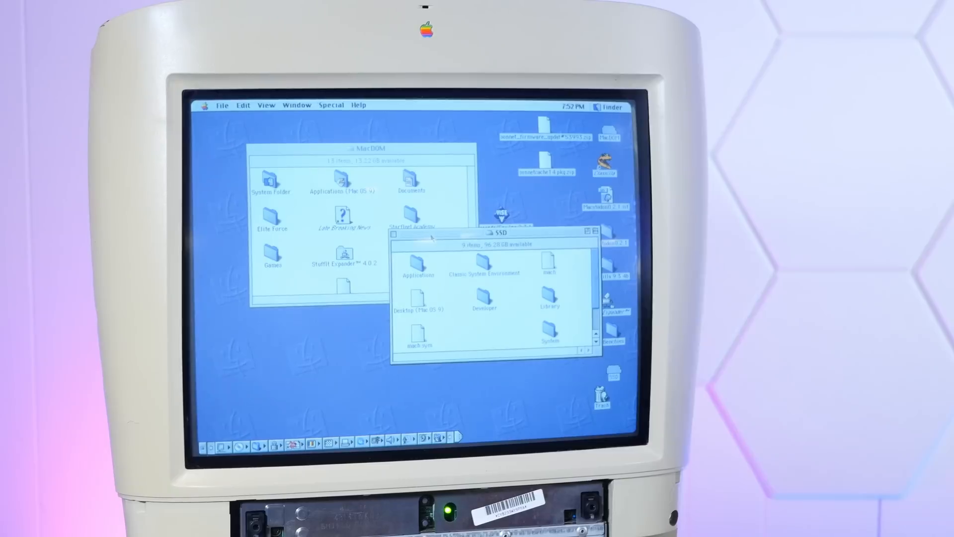
Browse the Apple menu's accessory items twice and dismiss it without launching anything.
{"action": "left_click", "coordinate": [205, 105]}
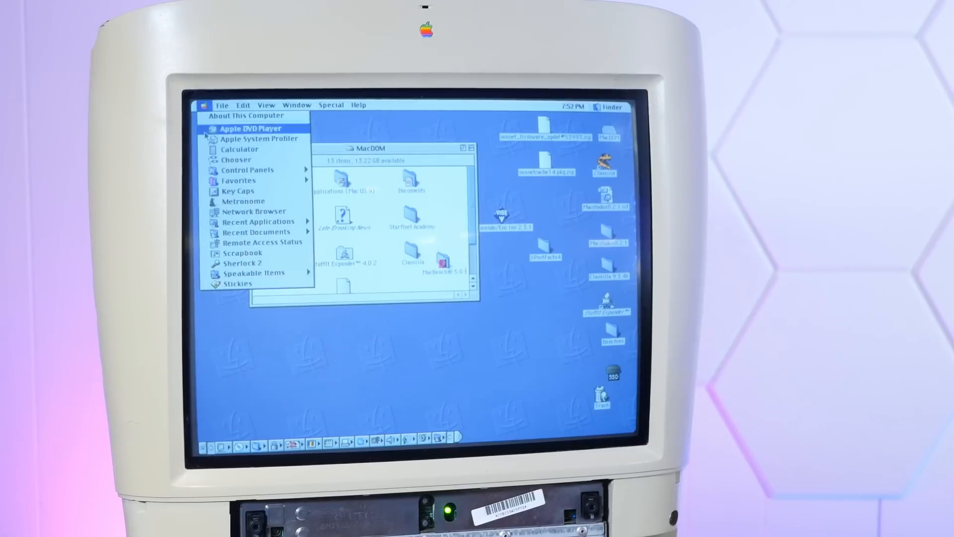
{"action": "left_click", "coordinate": [256, 138]}
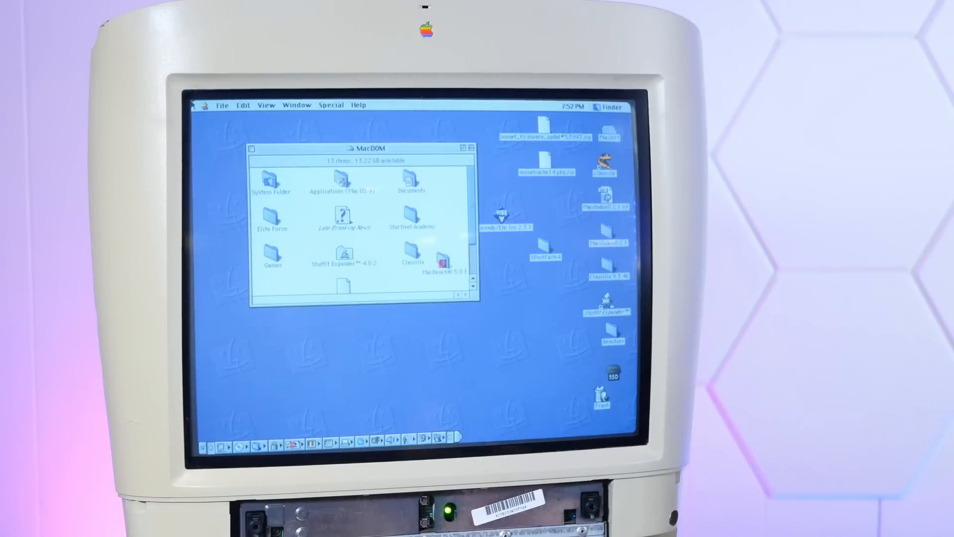
{"action": "left_click", "coordinate": [202, 105]}
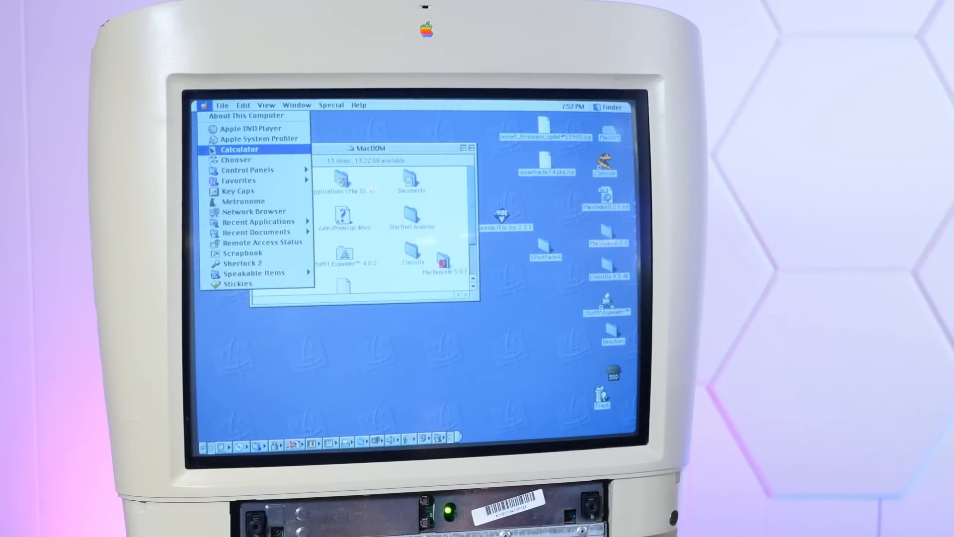
{"action": "mouse_move", "coordinate": [242, 201]}
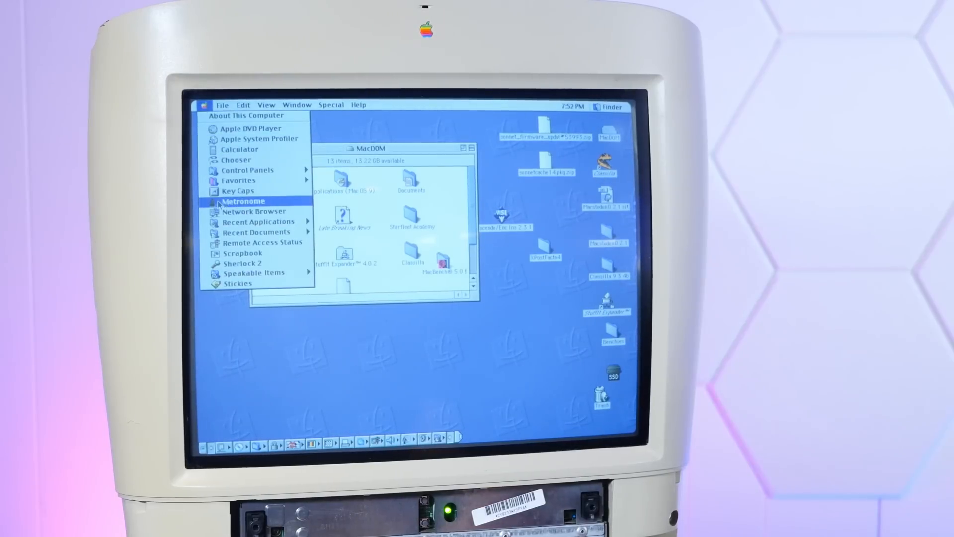
{"action": "left_click", "coordinate": [243, 201]}
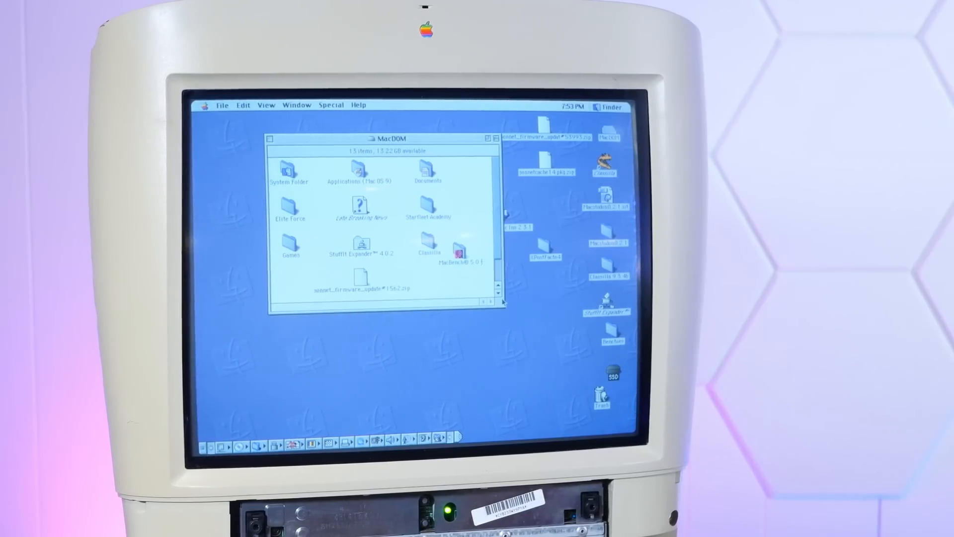
Open the MacBench 5.0.1 folder from the MacDOM drive and place its window.
{"action": "double_click", "coordinate": [461, 244]}
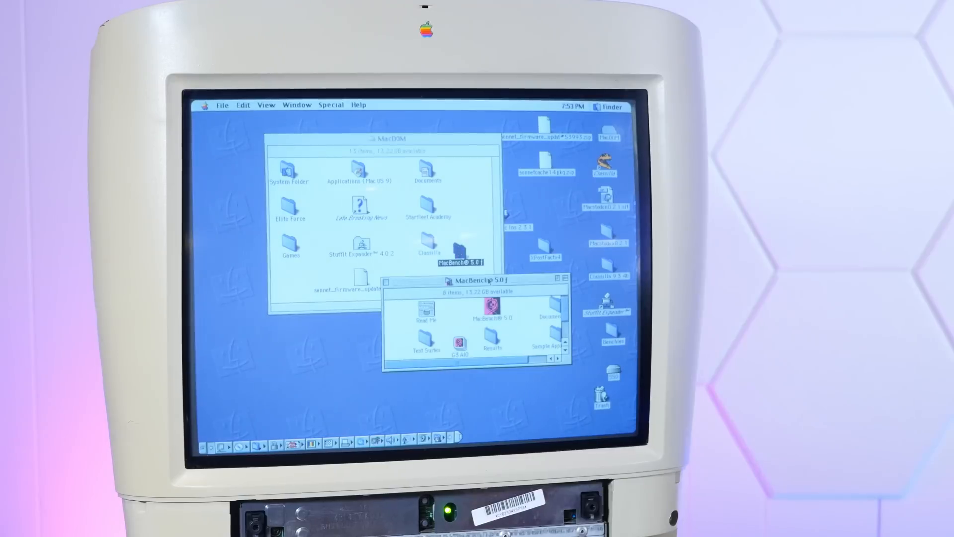
{"action": "left_click_drag", "start_coordinate": [465, 280], "coordinate": [468, 240]}
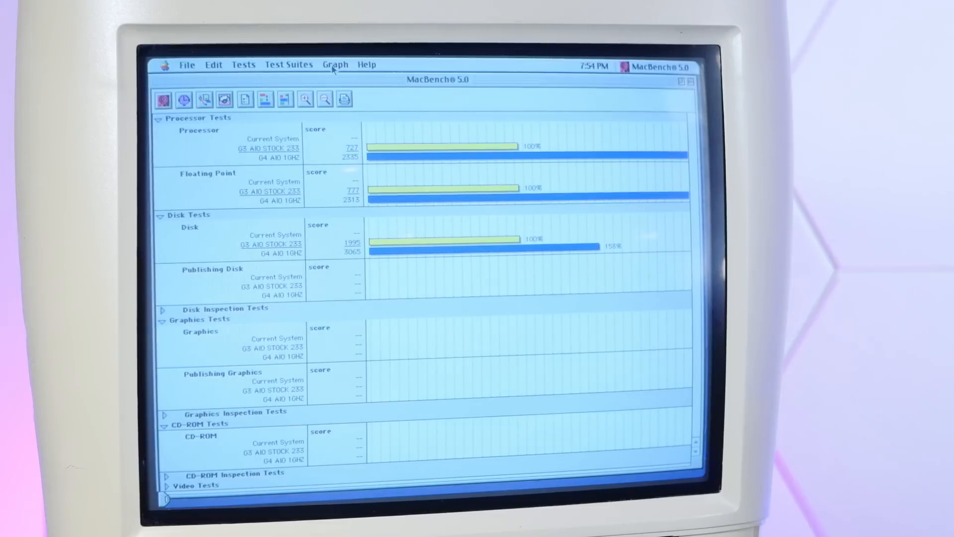
Make the G4 AIO 1GHZ results the 100% reference, putting the stock G3 at 31–65%.
{"action": "left_click", "coordinate": [336, 65]}
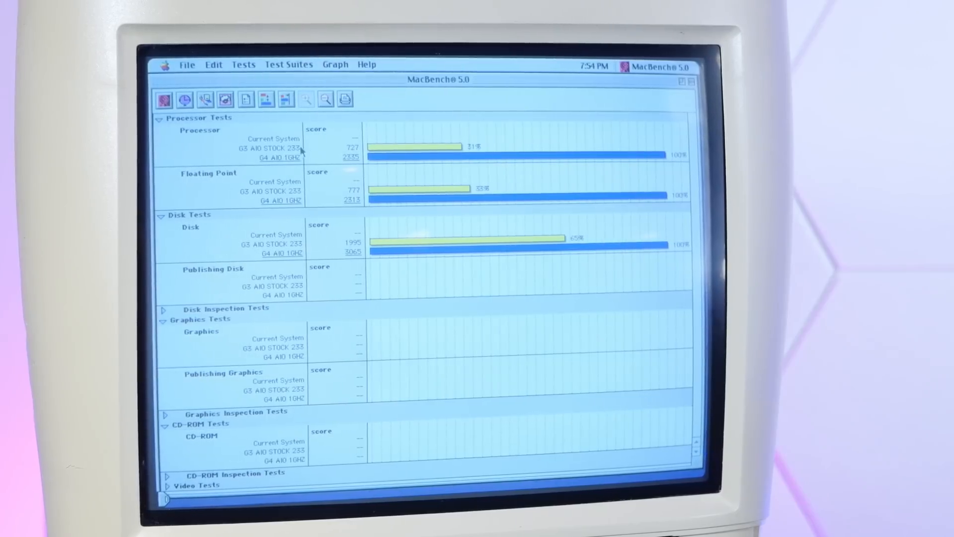
{"action": "mouse_move", "coordinate": [451, 145]}
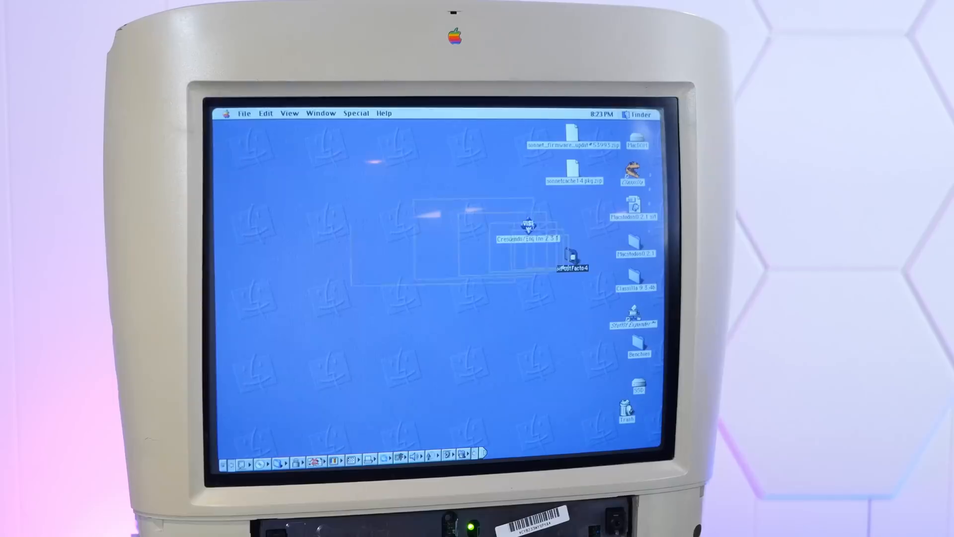
Launch XPostFacto from the XPostFacto4 folder and confirm a restart into Mac OS X 10.4.11 on SSD.
{"action": "double_click", "coordinate": [568, 258]}
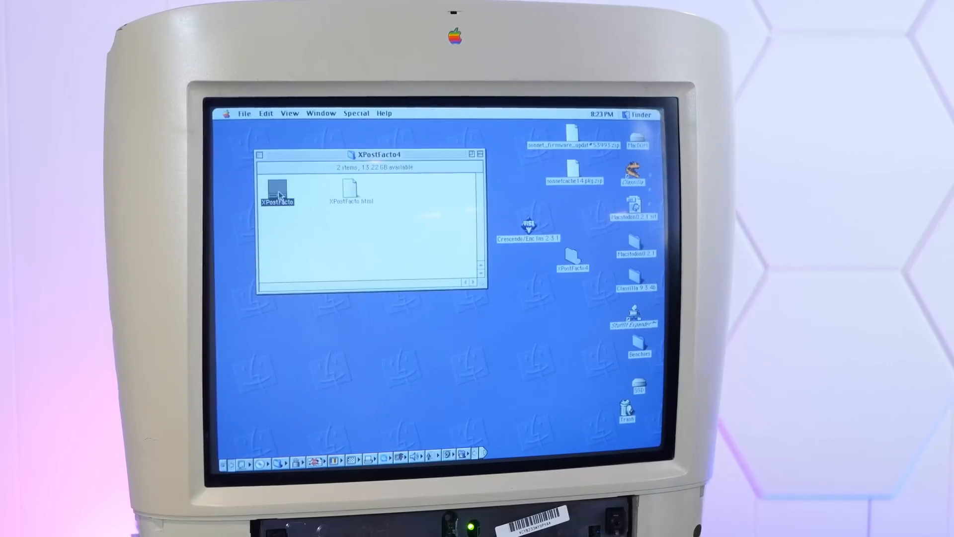
{"action": "double_click", "coordinate": [278, 194]}
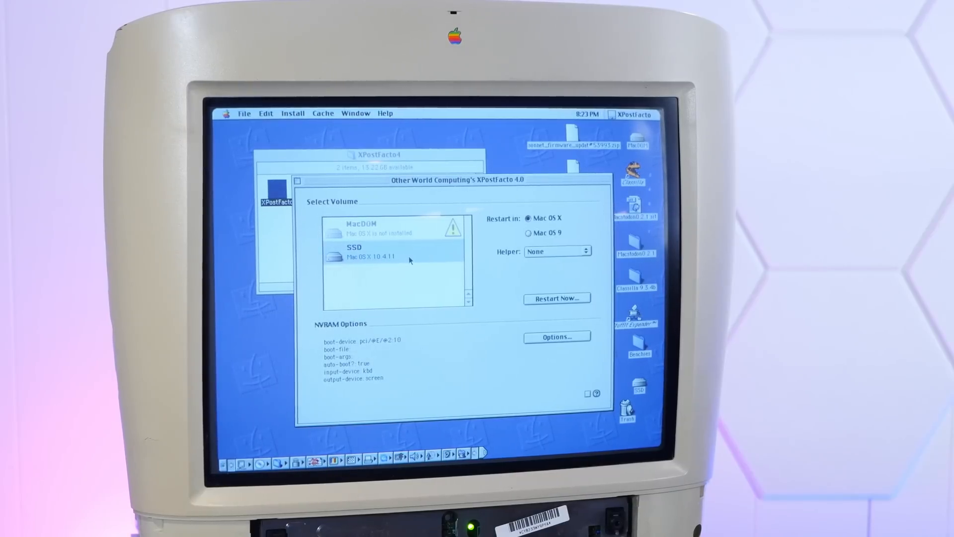
{"action": "left_click", "coordinate": [557, 298]}
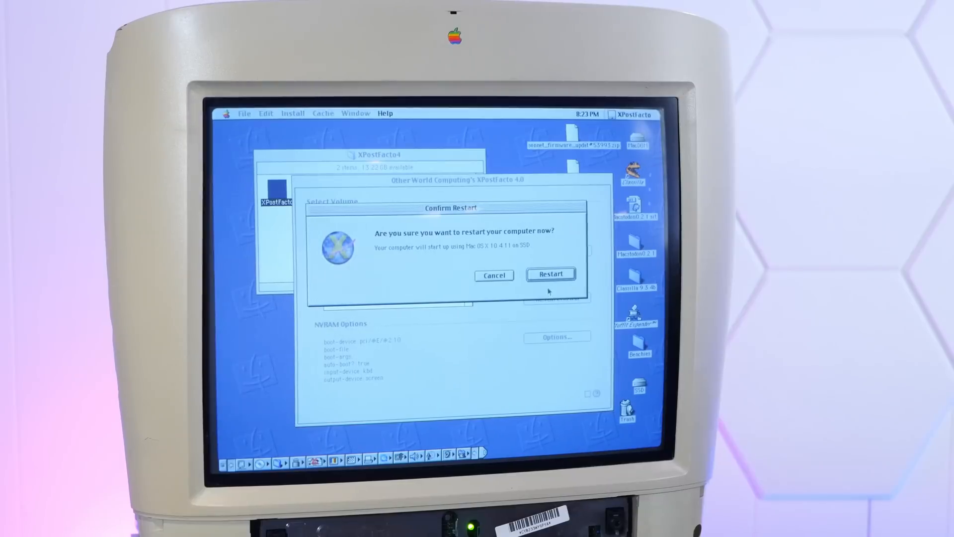
{"action": "left_click", "coordinate": [494, 275]}
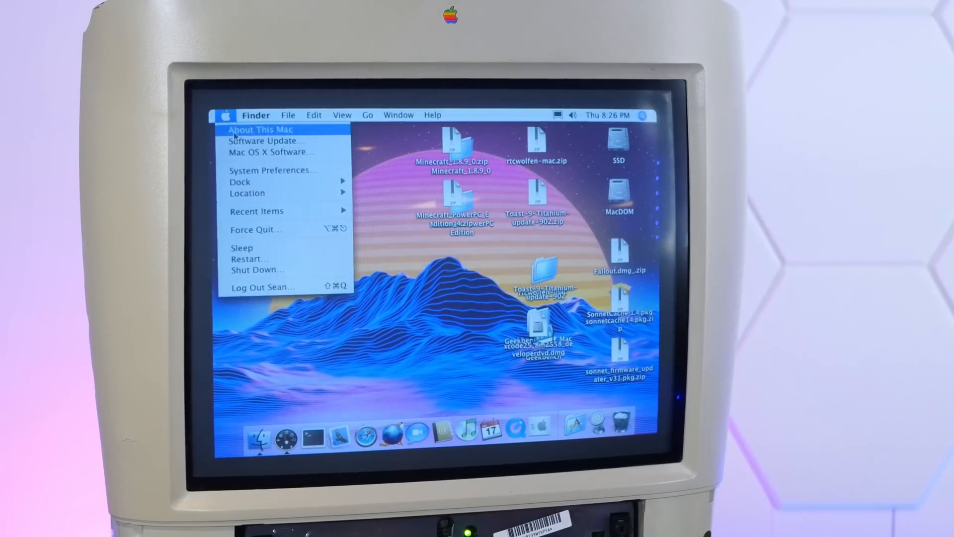
{"action": "left_click", "coordinate": [259, 129]}
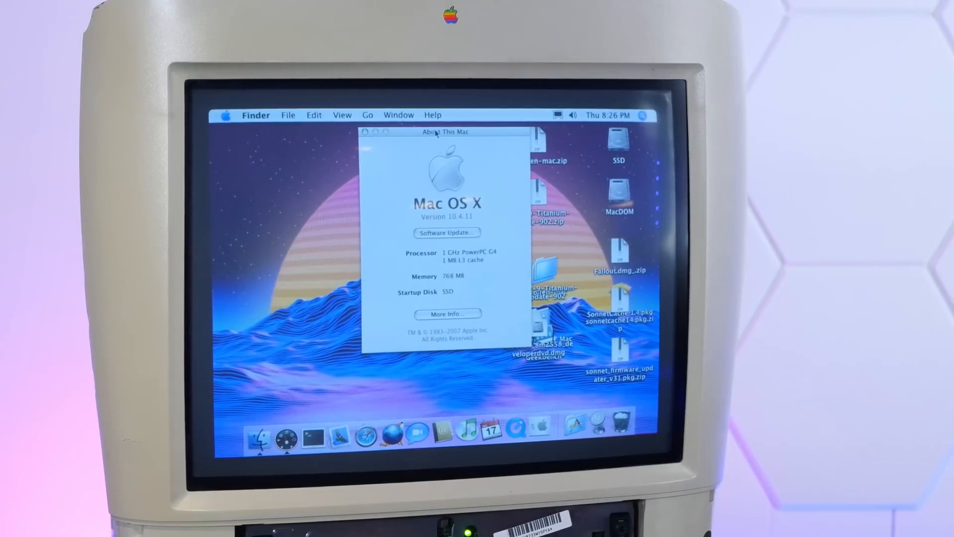
{"action": "left_click_drag", "start_coordinate": [445, 132], "coordinate": [451, 153]}
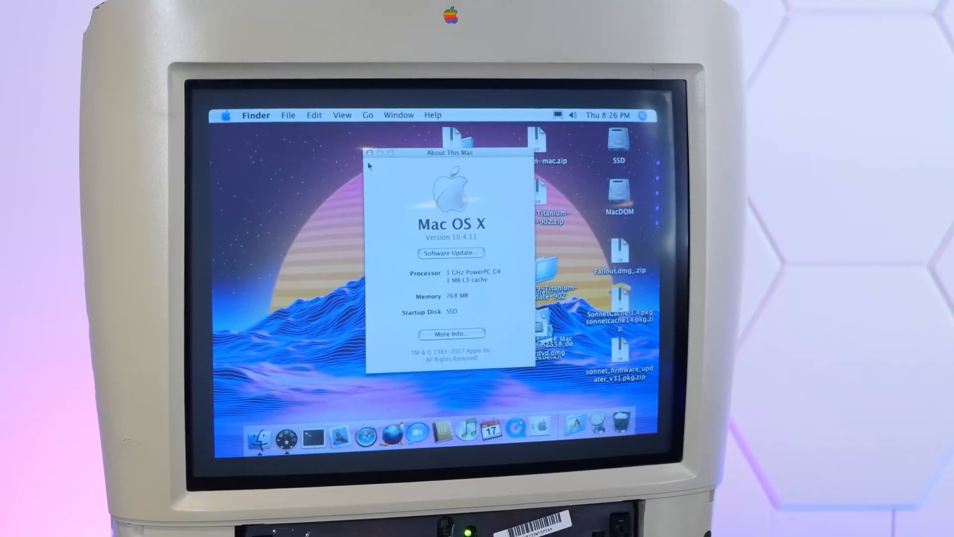
{"action": "left_click", "coordinate": [371, 152]}
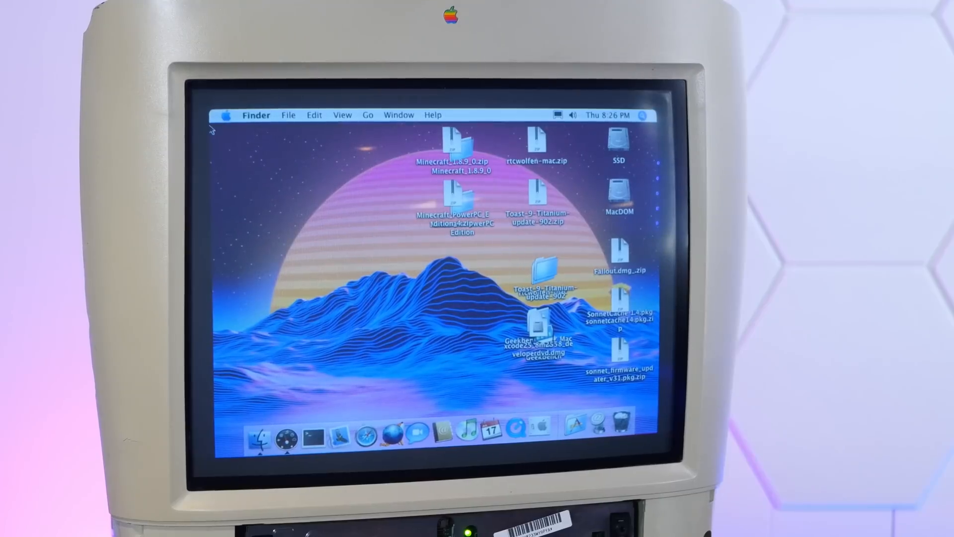
{"action": "left_click", "coordinate": [227, 116]}
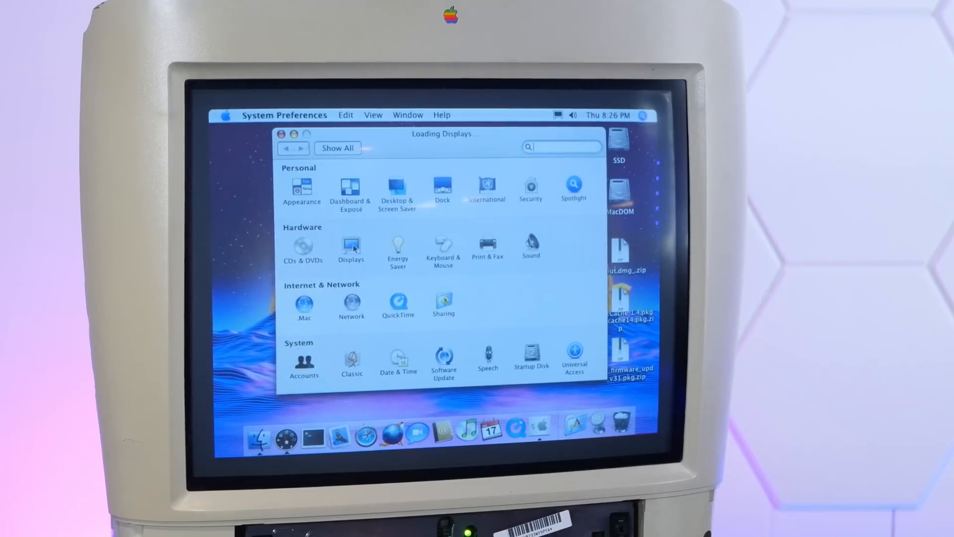
In Displays, switch the resolution from 800 × 600 to 832 × 624 at 75 Hz and close System Preferences.
{"action": "left_click", "coordinate": [351, 245]}
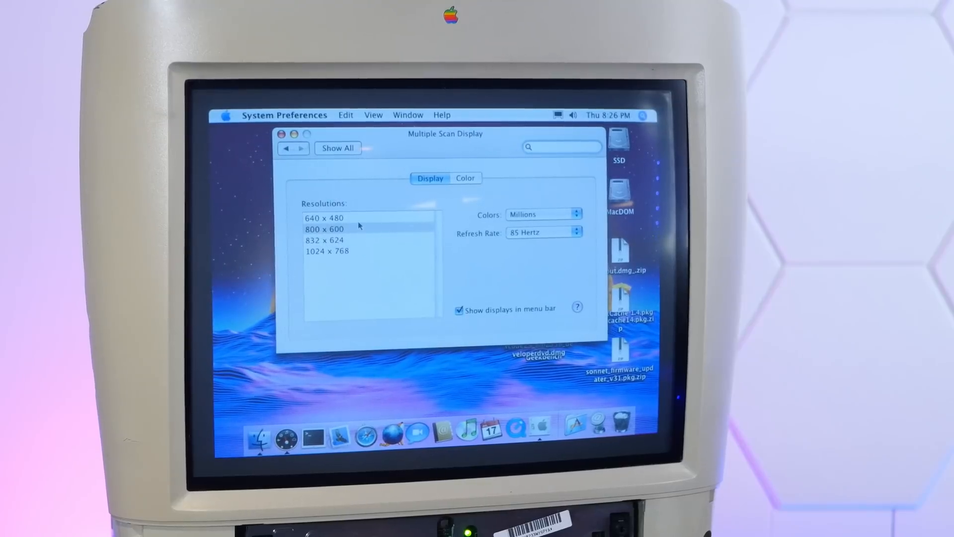
{"action": "left_click", "coordinate": [324, 229]}
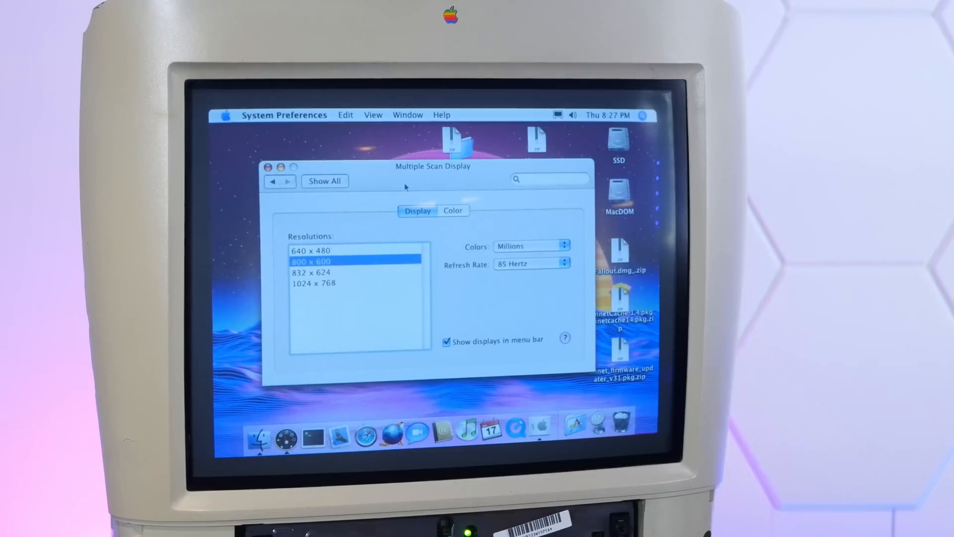
{"action": "left_click", "coordinate": [311, 271]}
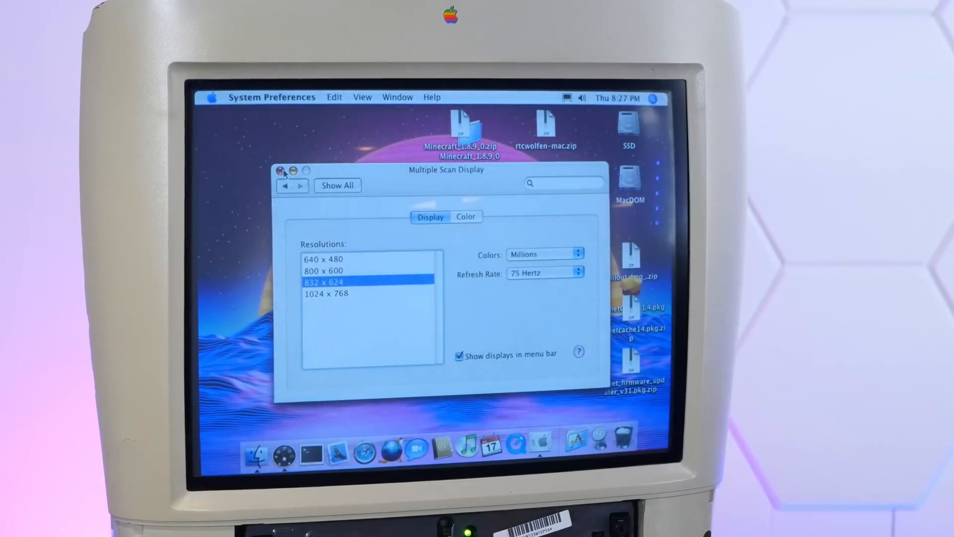
{"action": "left_click", "coordinate": [280, 171]}
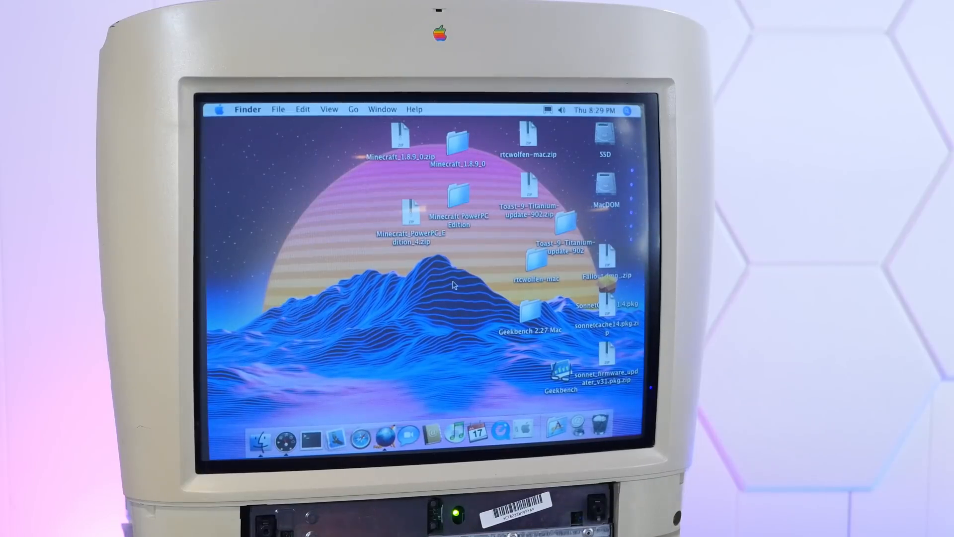
Open the Minecraft PowerPC Edition folder, then launch Minecraft PowerPC Edition from Applications.
{"action": "left_click", "coordinate": [458, 197]}
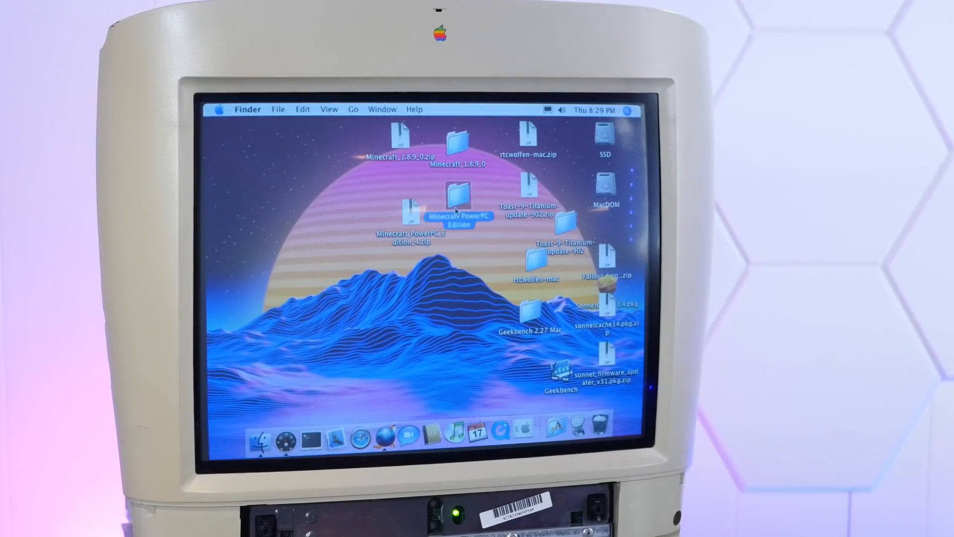
{"action": "double_click", "coordinate": [459, 197]}
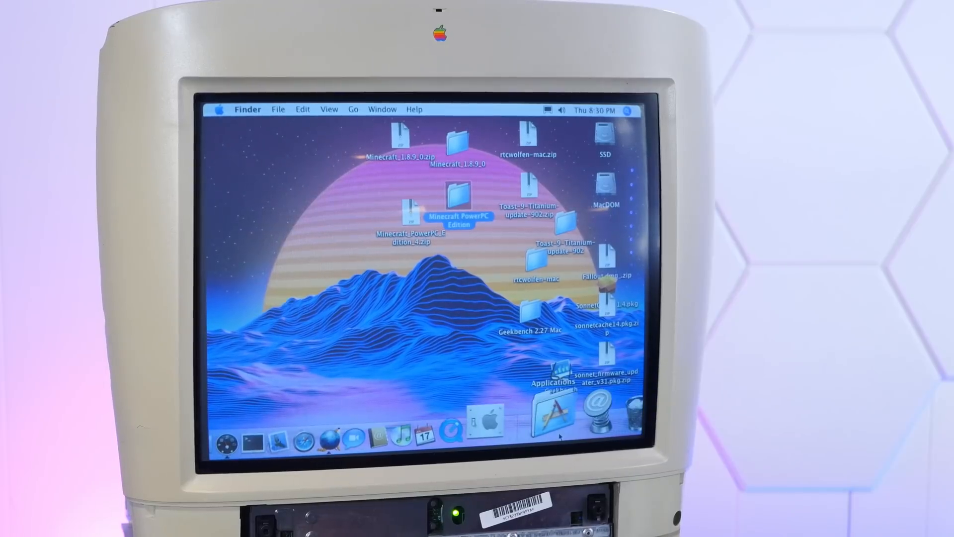
{"action": "double_click", "coordinate": [549, 416]}
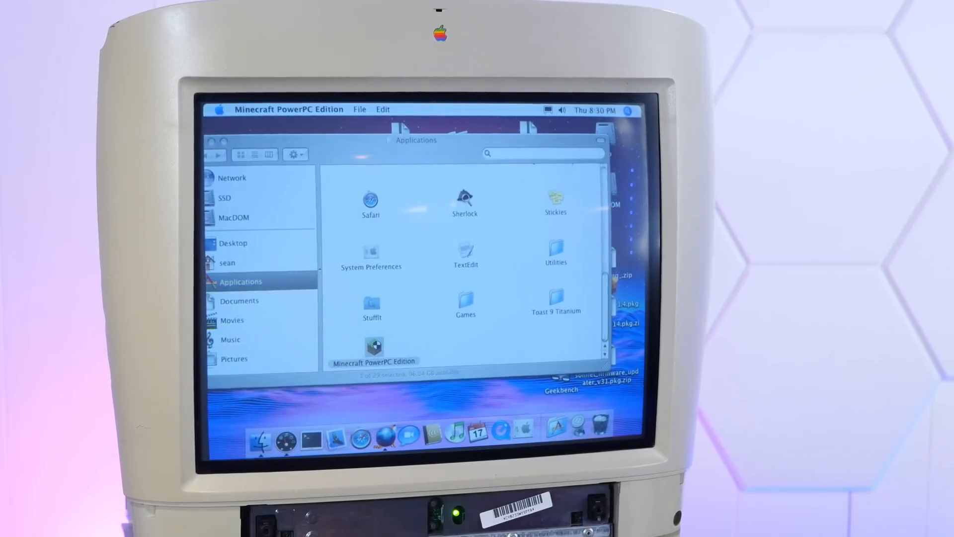
{"action": "double_click", "coordinate": [374, 350]}
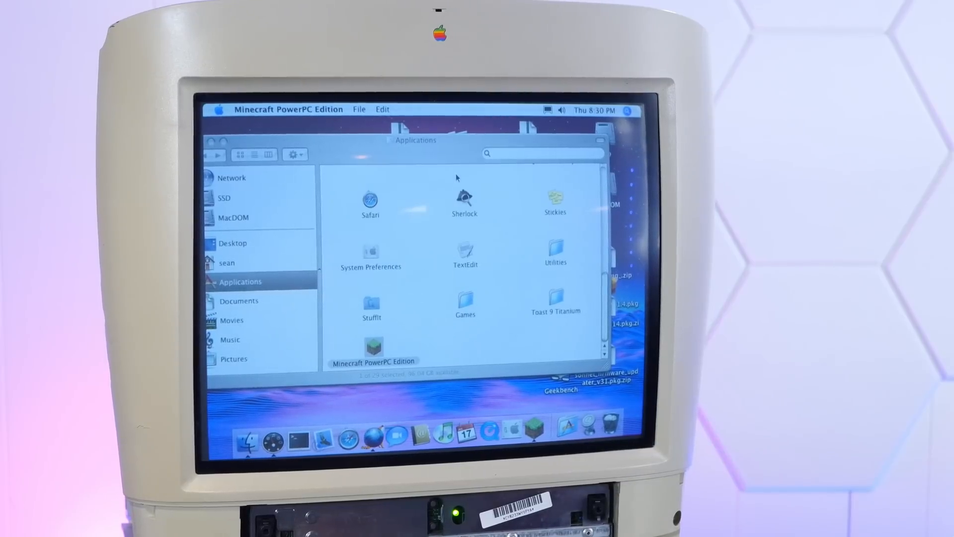
{"action": "double_click", "coordinate": [371, 348]}
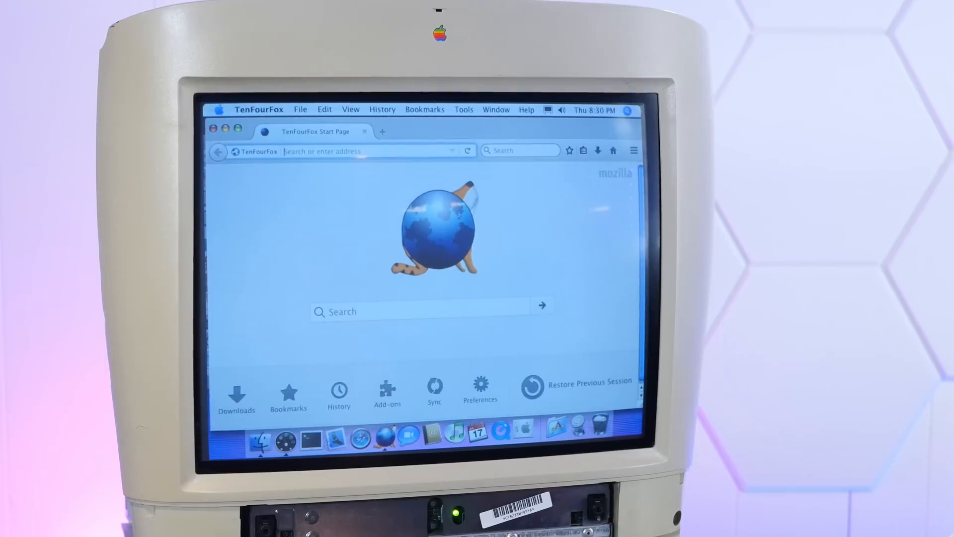
Navigate TenFourFox to macintoshgarden.org/ from the start page.
{"action": "type", "text": "macintoshgarden.org/"}
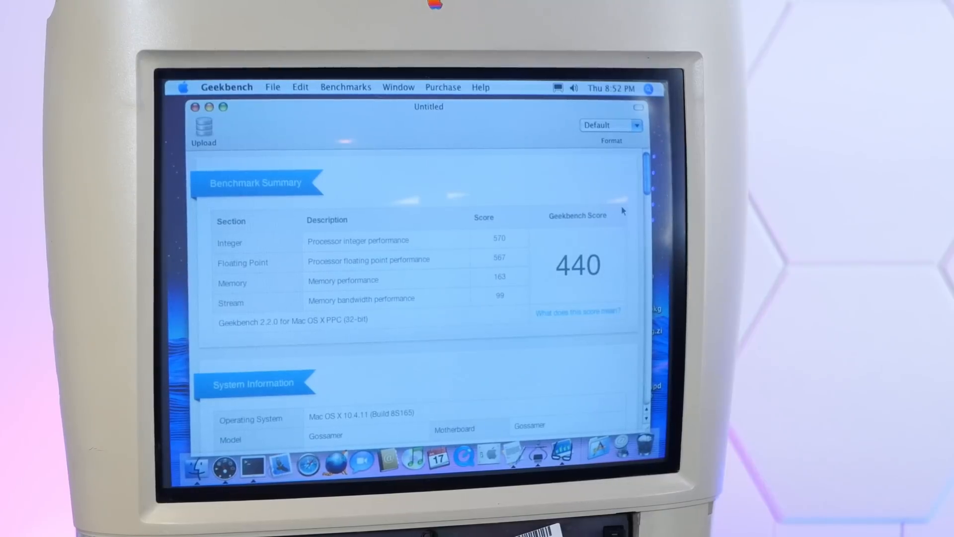
{"action": "scroll", "scroll_direction": "down", "scroll_amount": 3}
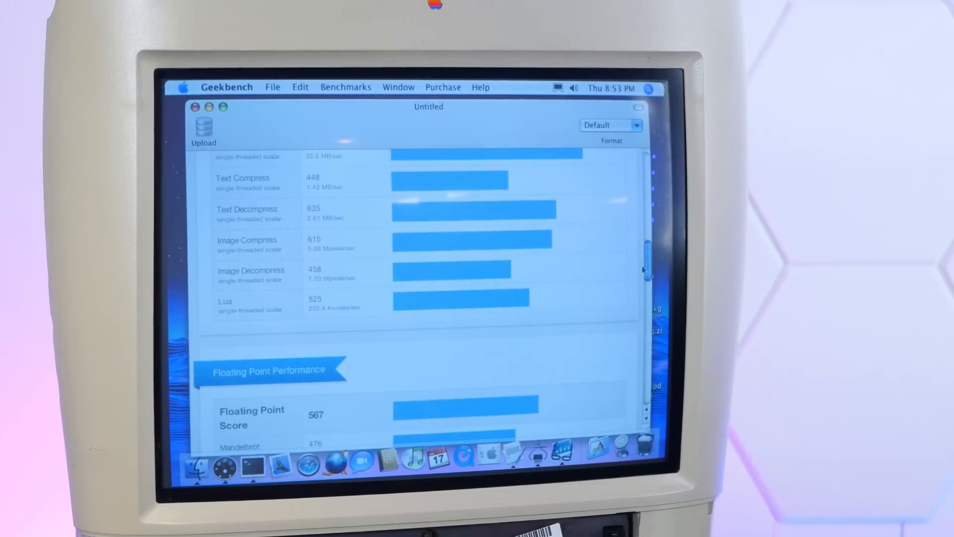
{"action": "scroll", "scroll_direction": "down", "scroll_amount": 3}
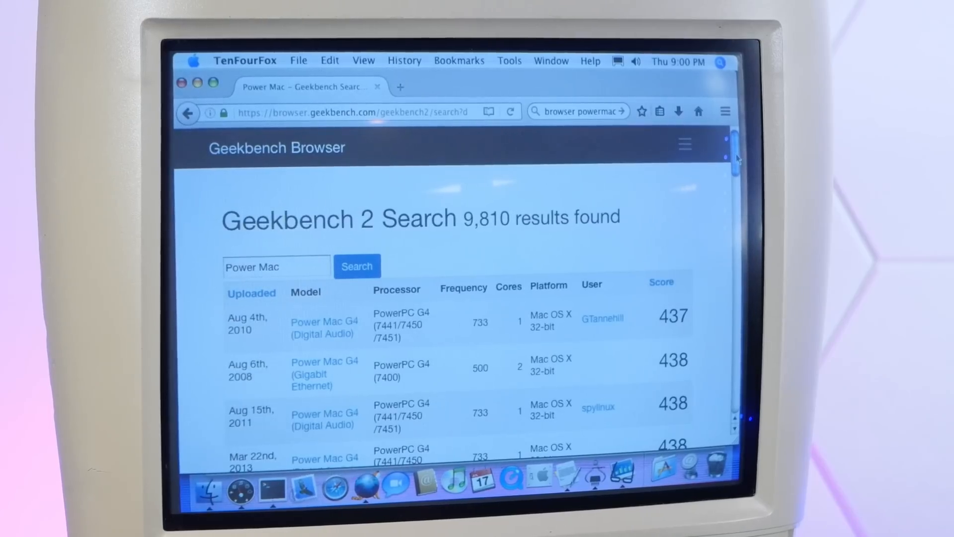
{"action": "scroll", "scroll_direction": "down", "scroll_amount": 3}
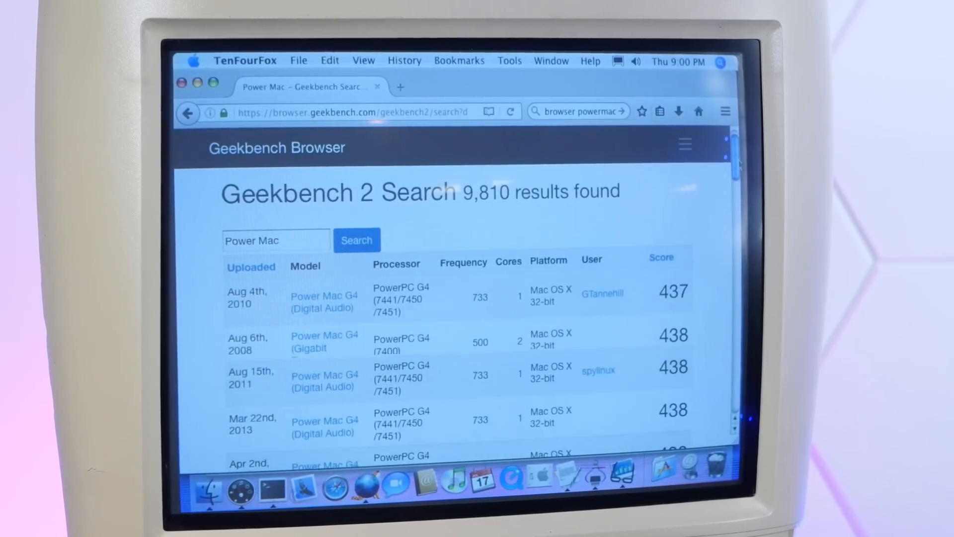
{"action": "scroll", "scroll_direction": "down", "scroll_amount": 3}
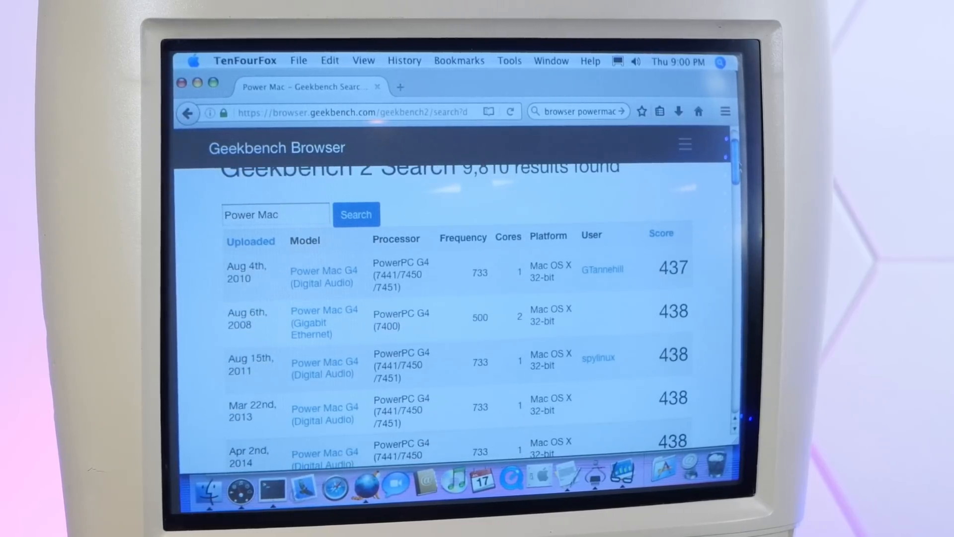
{"action": "scroll", "scroll_direction": "down", "scroll_amount": 3}
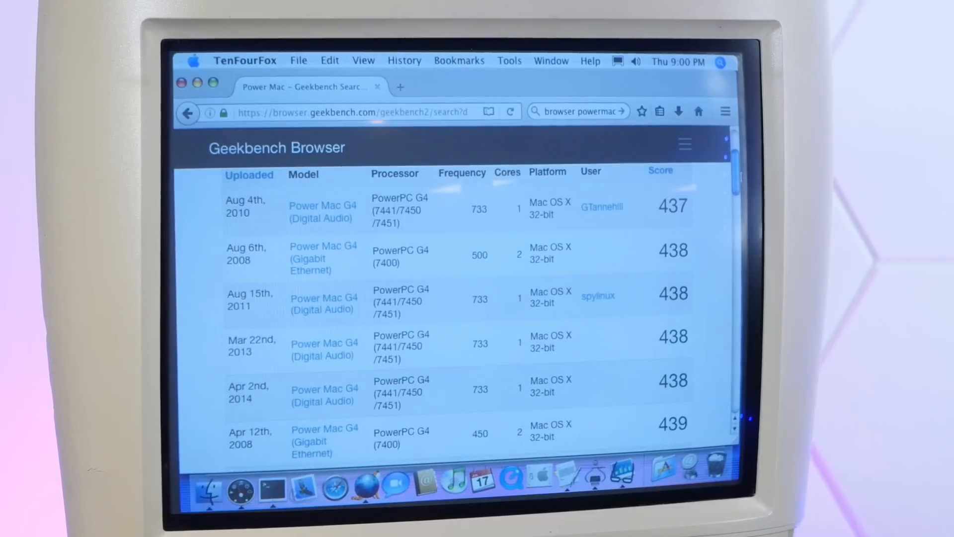
{"action": "scroll", "scroll_direction": "down", "scroll_amount": 3}
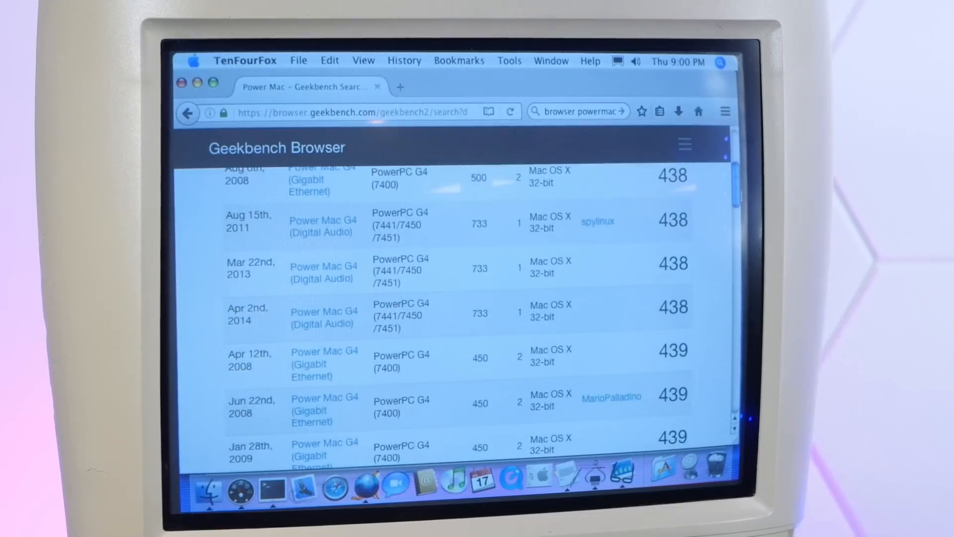
{"action": "scroll", "scroll_direction": "down", "scroll_amount": 3}
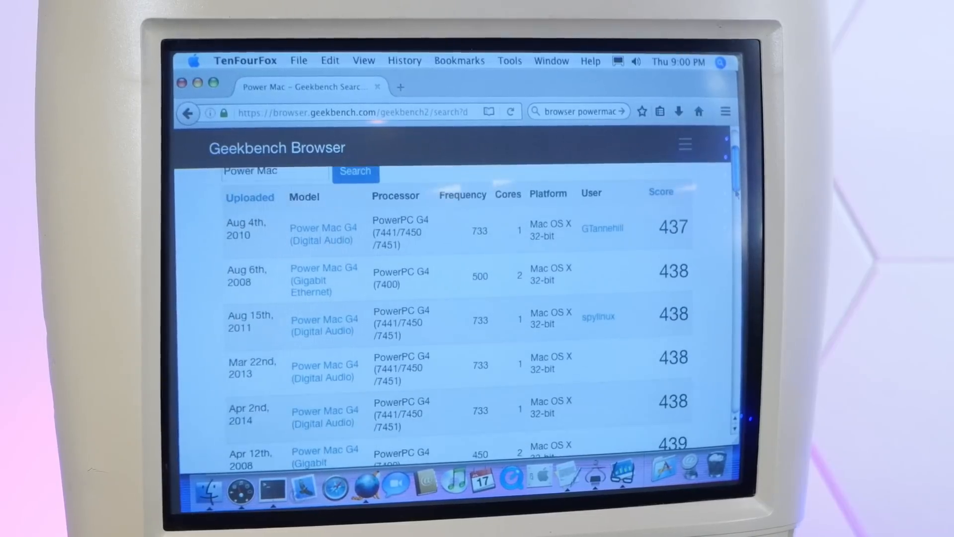
{"action": "scroll", "scroll_direction": "down", "scroll_amount": 3}
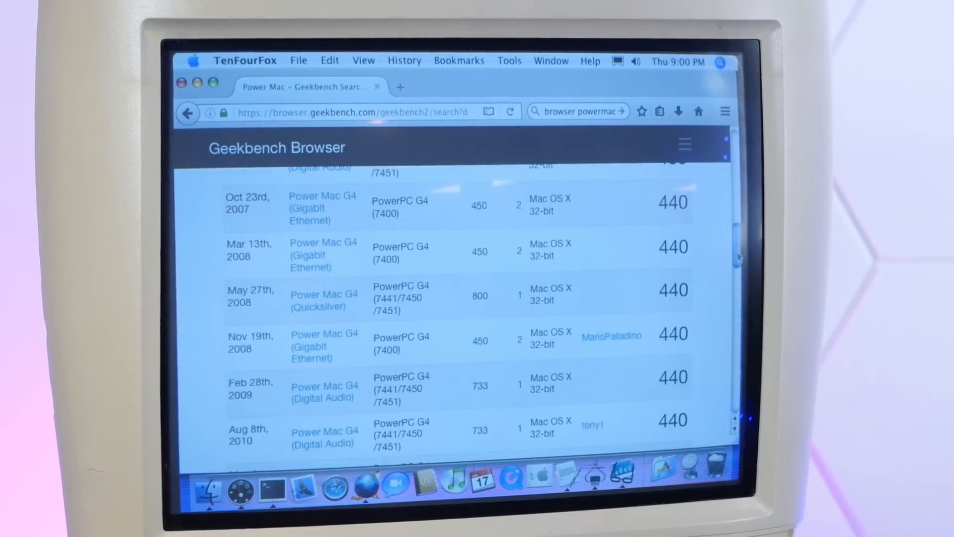
{"action": "scroll", "scroll_direction": "down", "scroll_amount": 3}
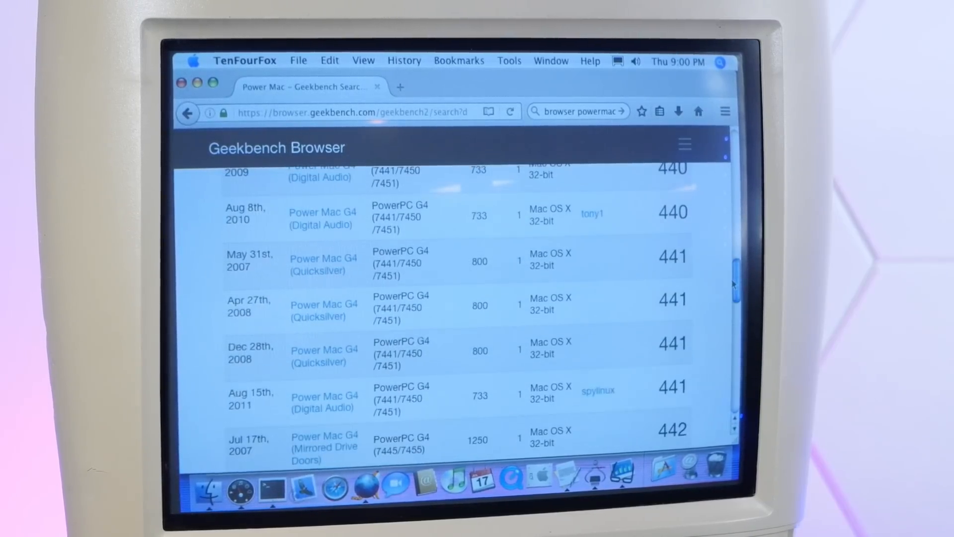
{"action": "scroll", "scroll_direction": "down", "scroll_amount": 3}
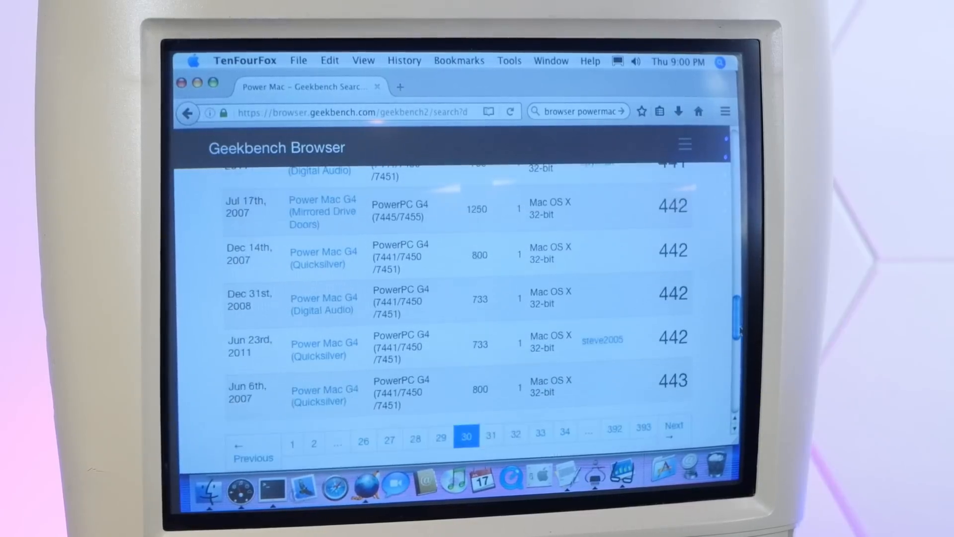